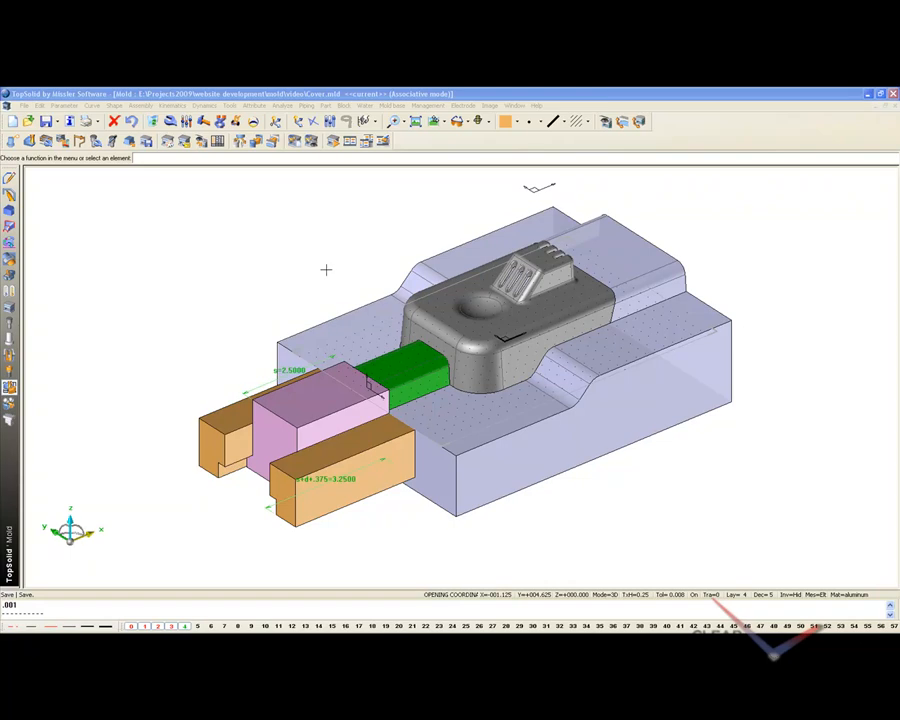
{"action": "mouse_move", "coordinate": [217, 317]}
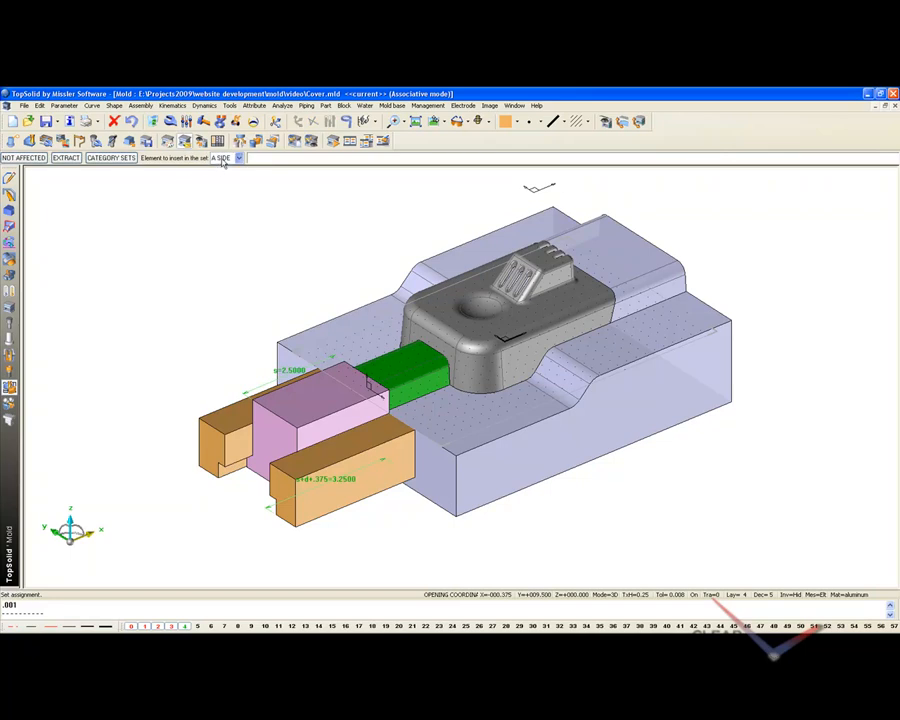
Assign the slide components to the A SIDE set, hiding the front gib.
{"action": "left_click", "coordinate": [220, 445]}
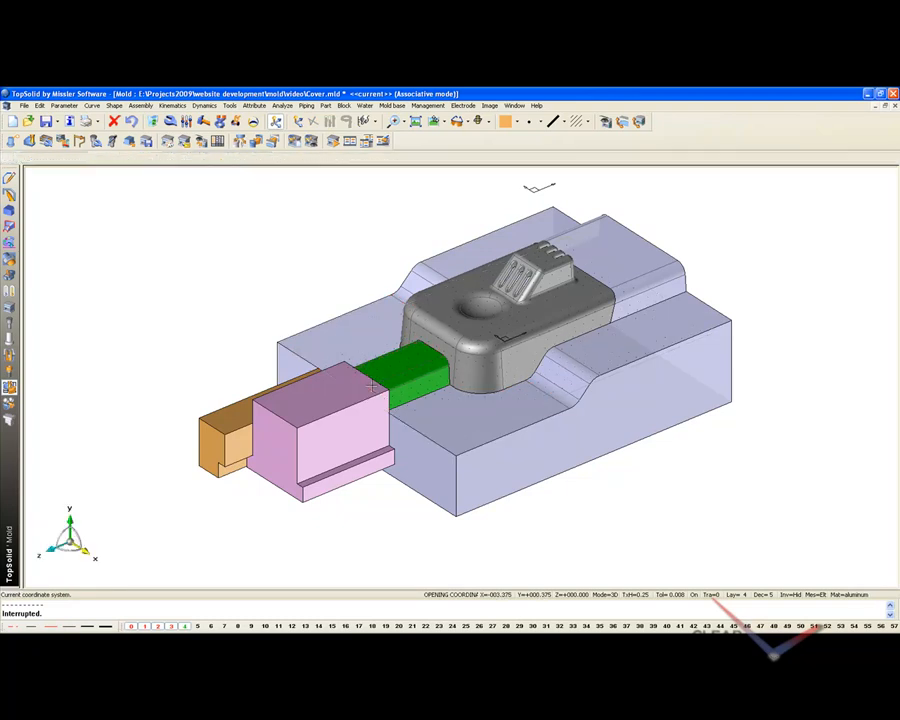
{"action": "left_click", "coordinate": [234, 105]}
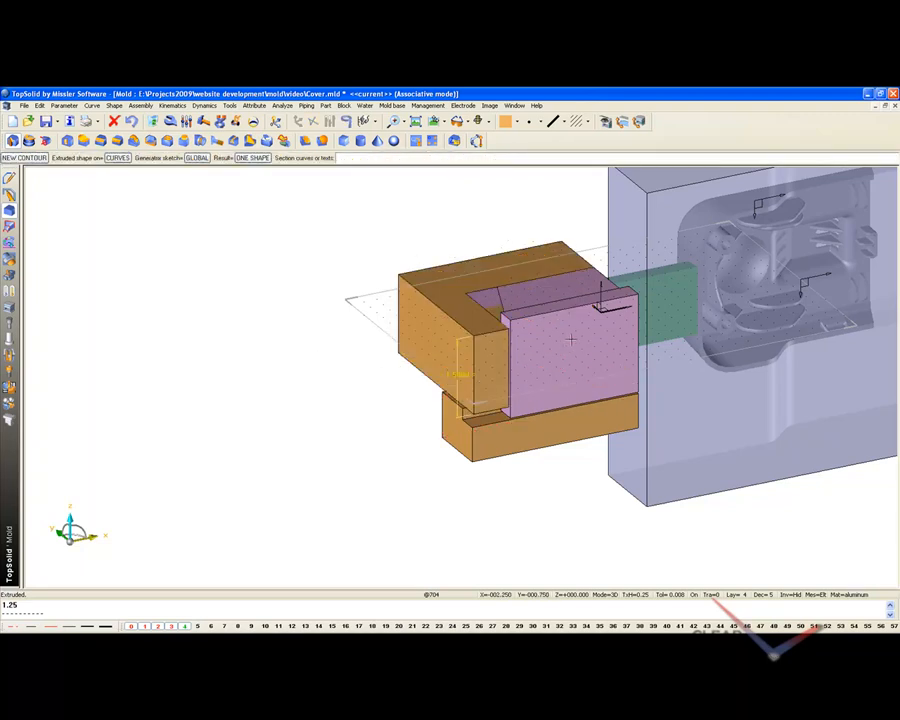
{"action": "mouse_move", "coordinate": [456, 298]}
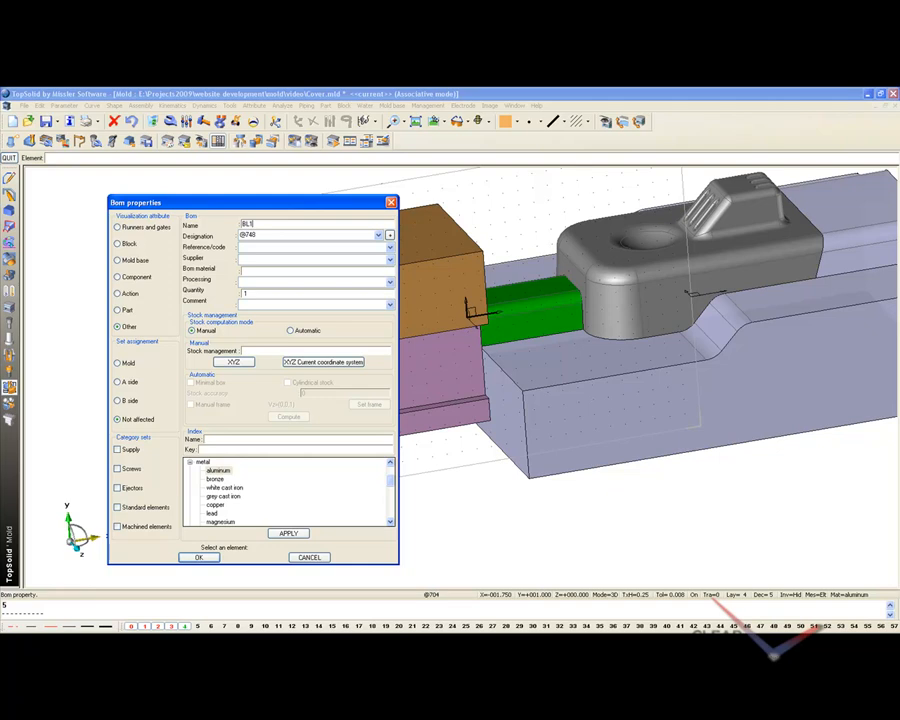
Set BOM designation 'Back Lock', automatic stock, A side action part, machined element.
{"action": "type", "text": "Back Lock"}
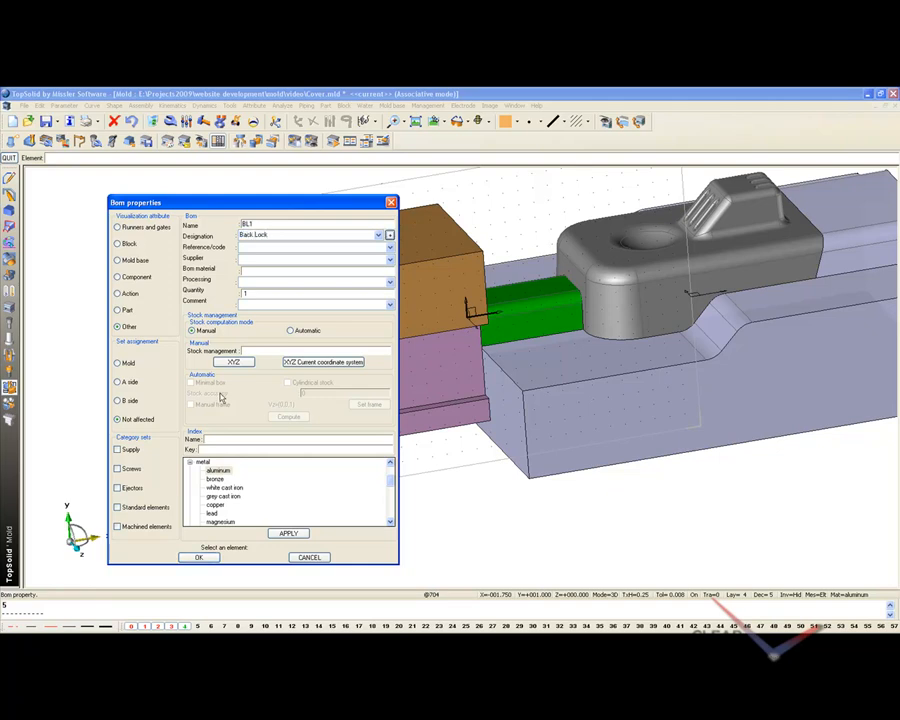
{"action": "left_click", "coordinate": [291, 330]}
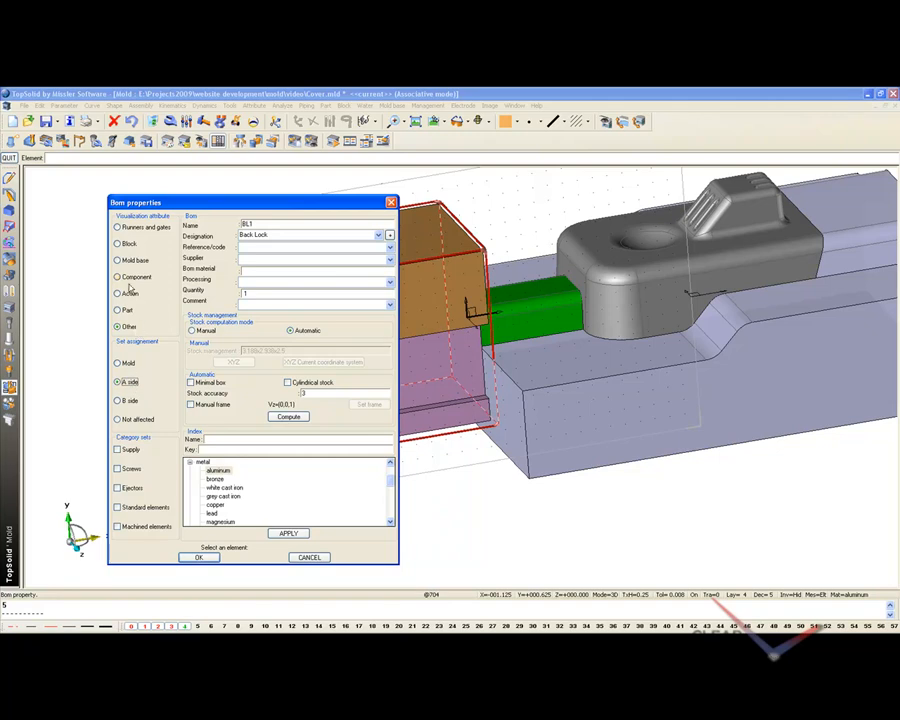
{"action": "left_click", "coordinate": [117, 293]}
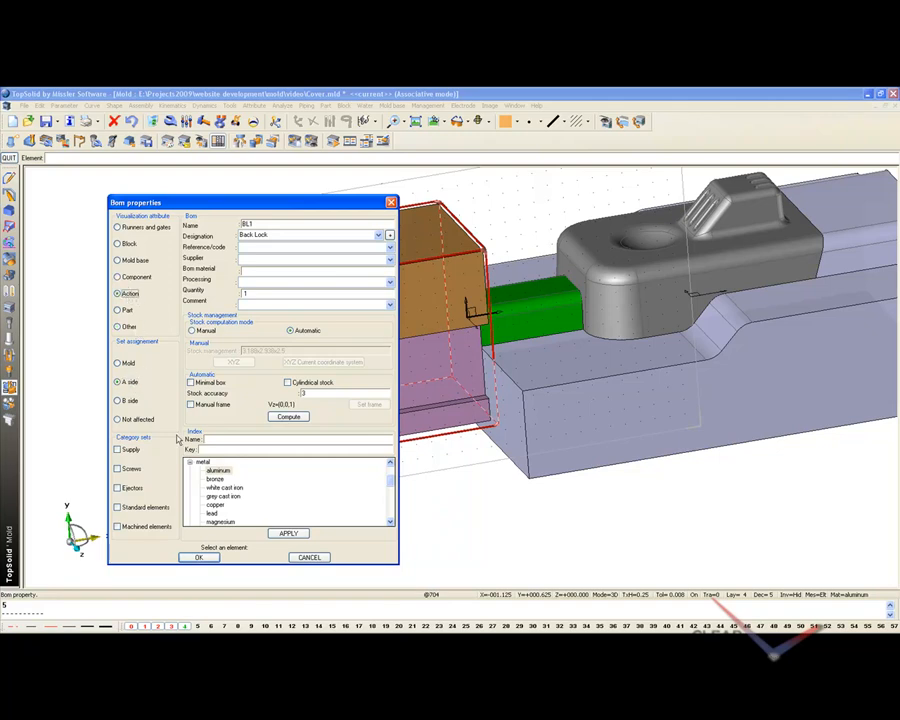
{"action": "left_click", "coordinate": [117, 526]}
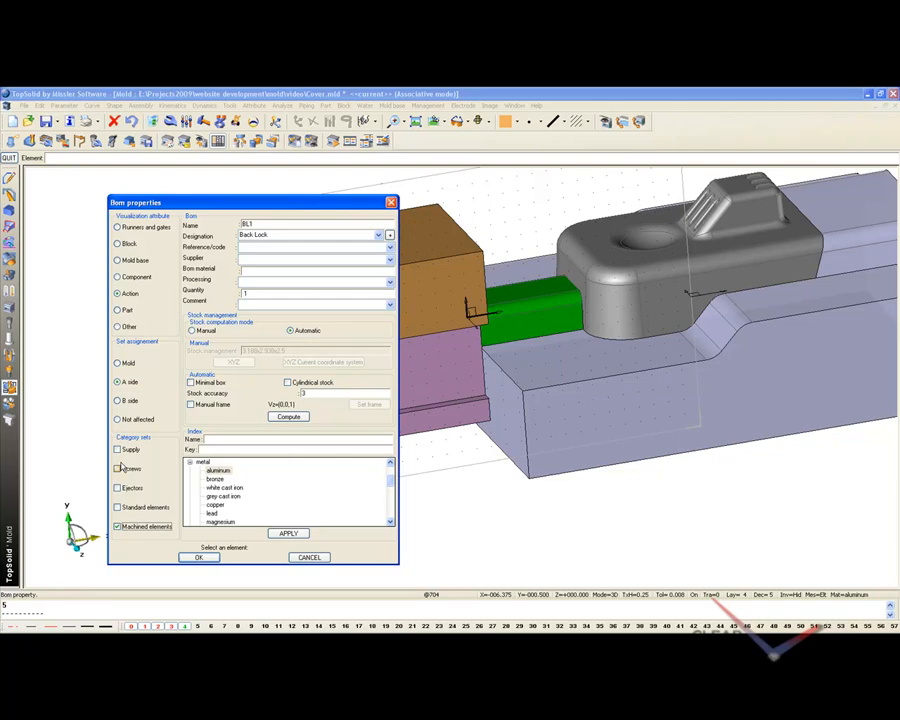
{"action": "mouse_move", "coordinate": [215, 513]}
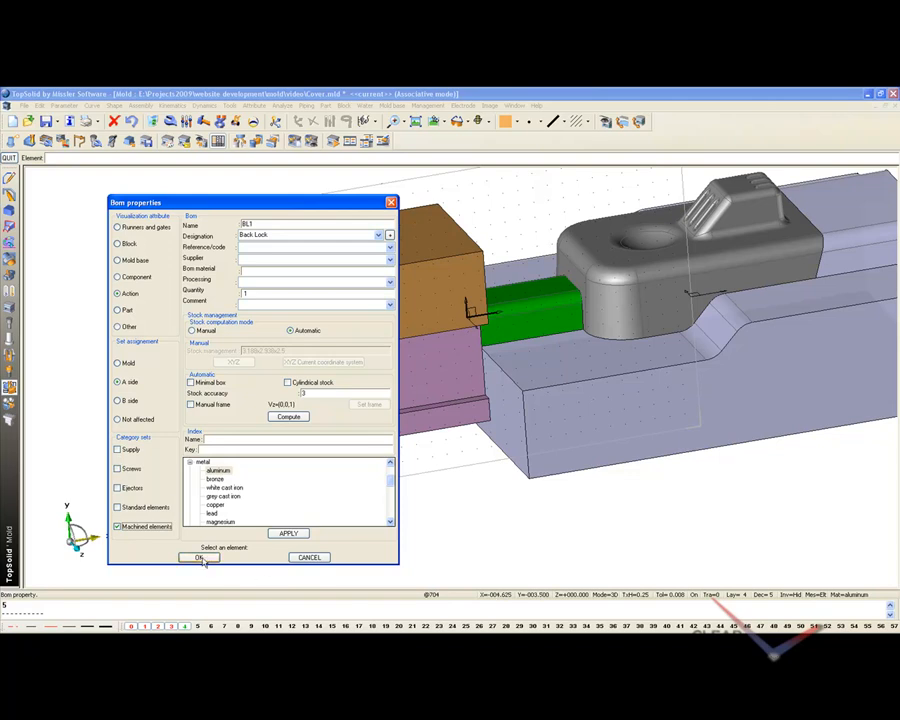
{"action": "left_click", "coordinate": [198, 558]}
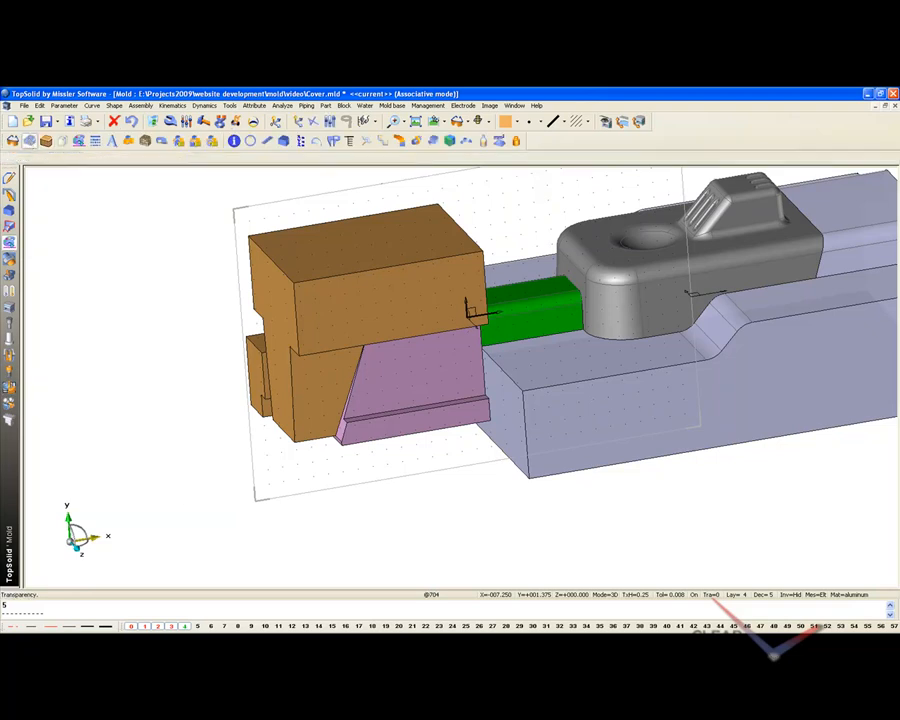
Apply transparency to the pink slide and orange back lock.
{"action": "left_click", "coordinate": [360, 290]}
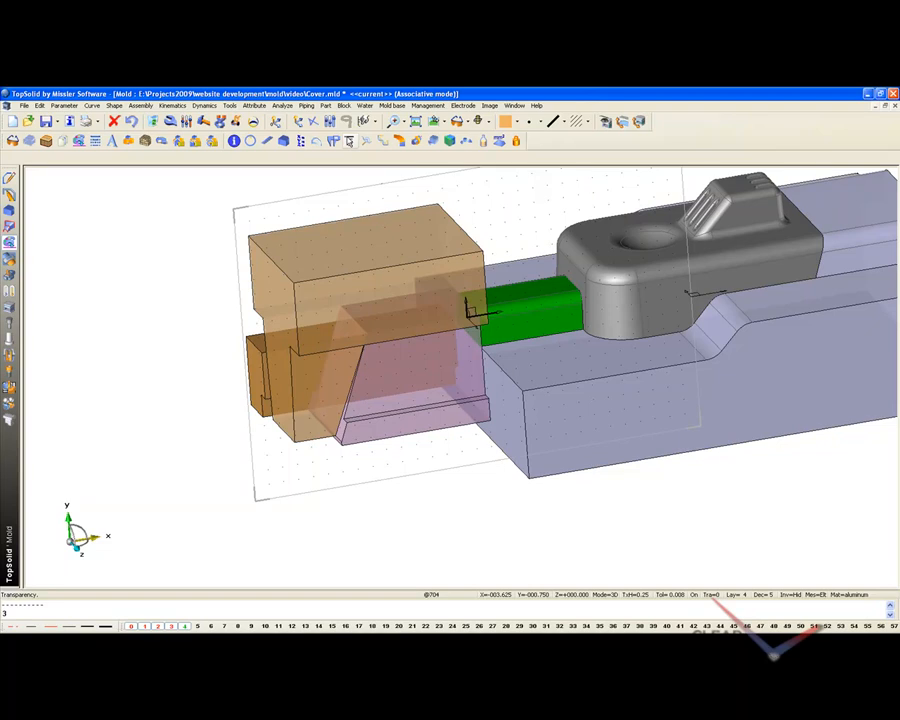
{"action": "mouse_move", "coordinate": [9, 279]}
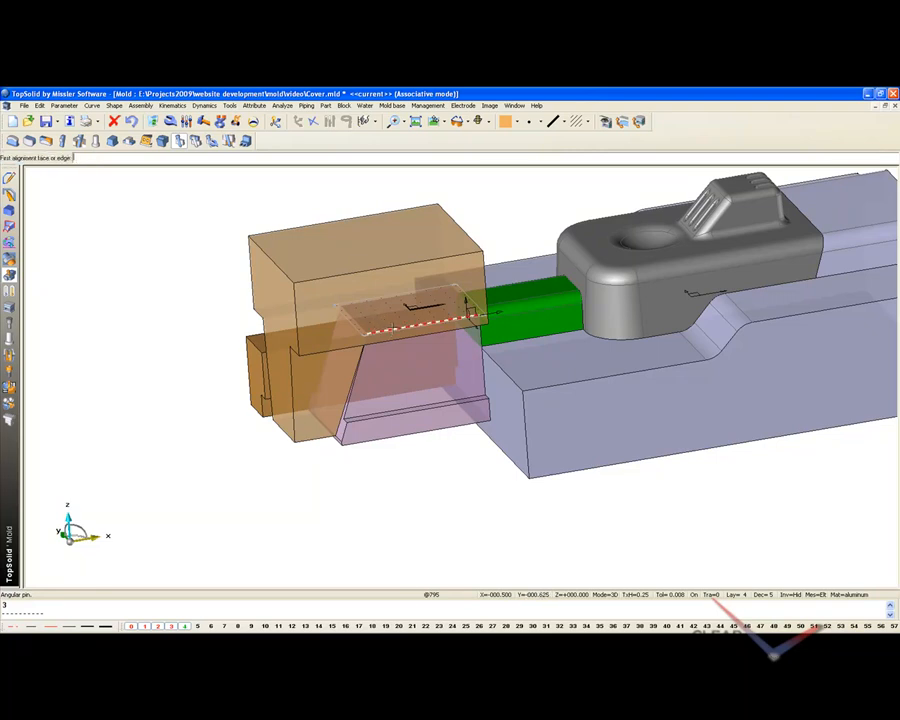
Pick the slide's top edge as the angle pin's alignment reference.
{"action": "left_click", "coordinate": [380, 300]}
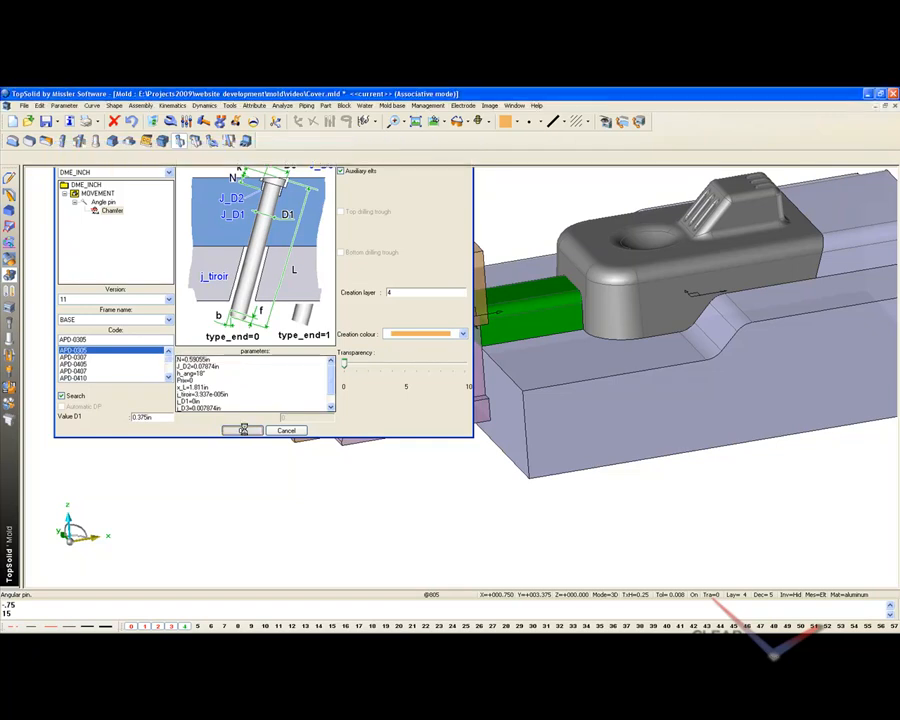
Choose DME_INCH angle pin APD-0305 with D1 = 0.375 in.
{"action": "left_click", "coordinate": [243, 430]}
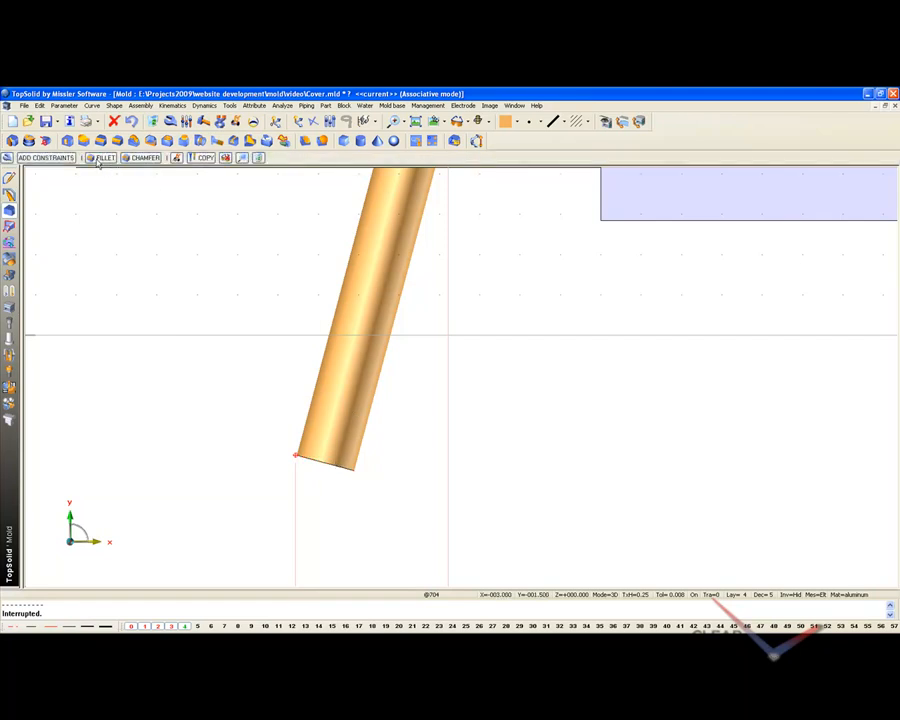
Fillet the pin's end edge with a 0.1875 radius.
{"action": "left_click", "coordinate": [100, 158]}
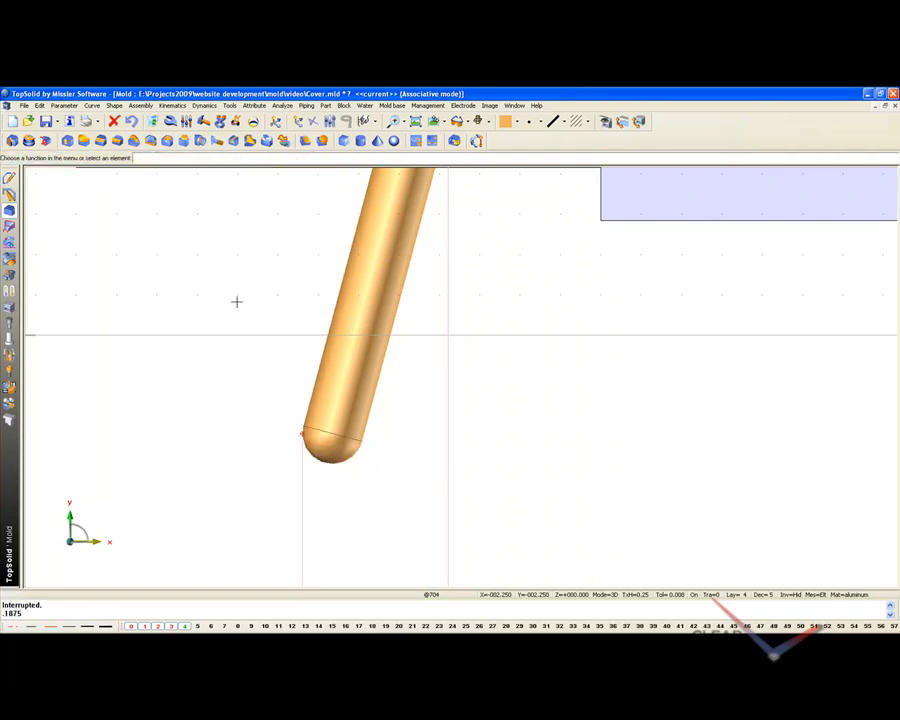
{"action": "mouse_move", "coordinate": [314, 492]}
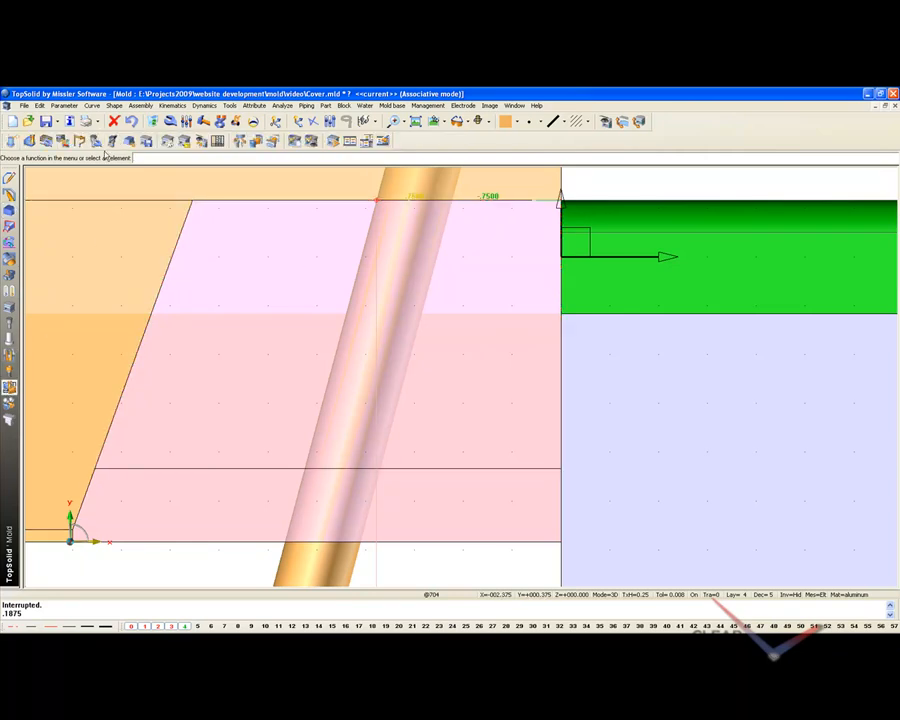
Create clearance through the slide by selecting the angle pin's faces.
{"action": "left_click", "coordinate": [77, 137]}
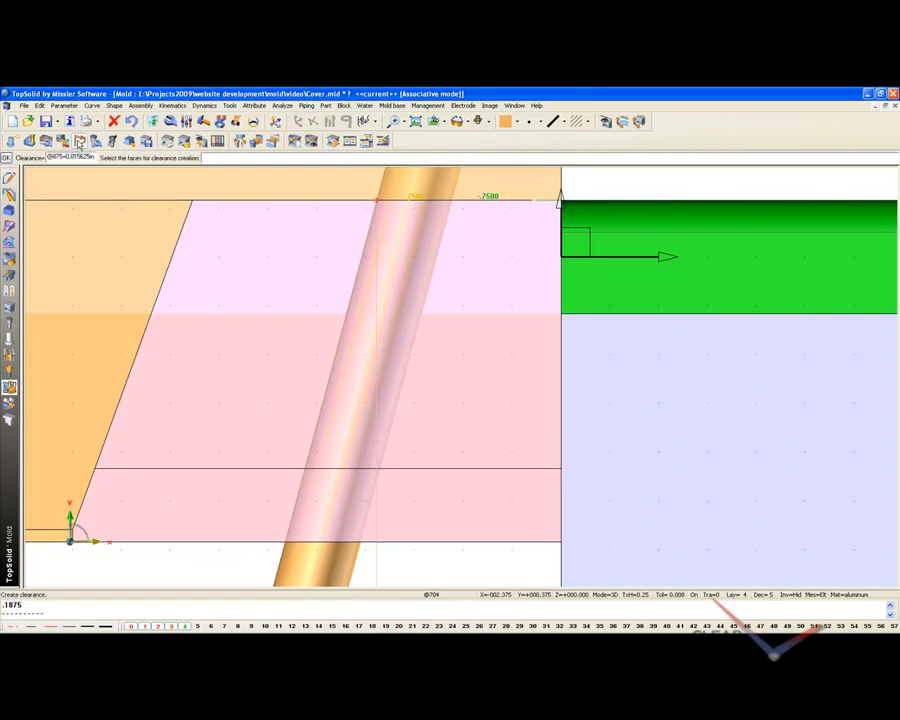
{"action": "left_click", "coordinate": [256, 240]}
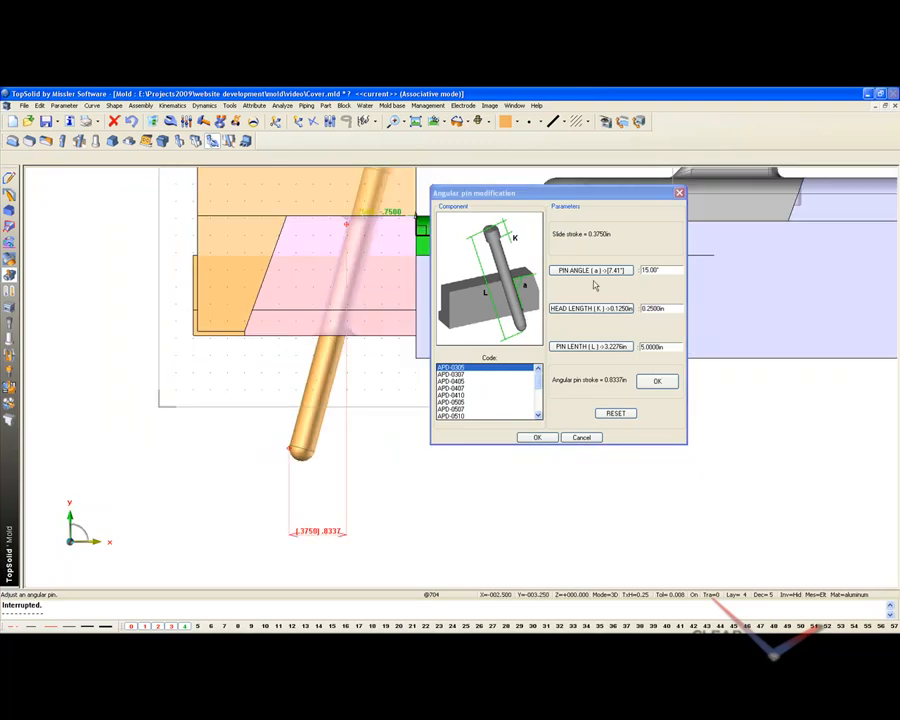
{"action": "mouse_move", "coordinate": [594, 248]}
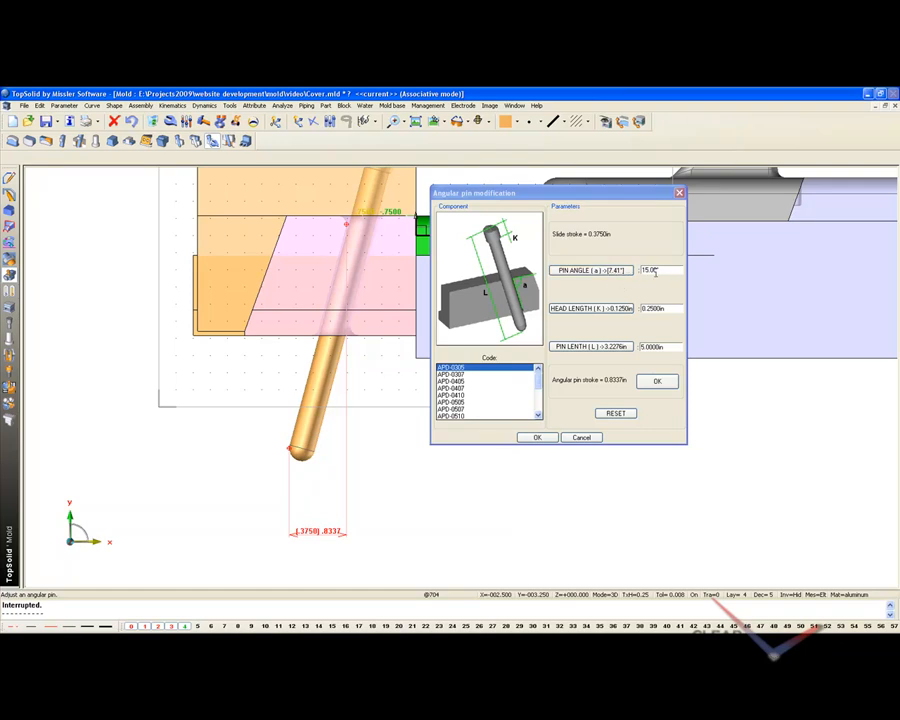
{"action": "mouse_move", "coordinate": [322, 369]}
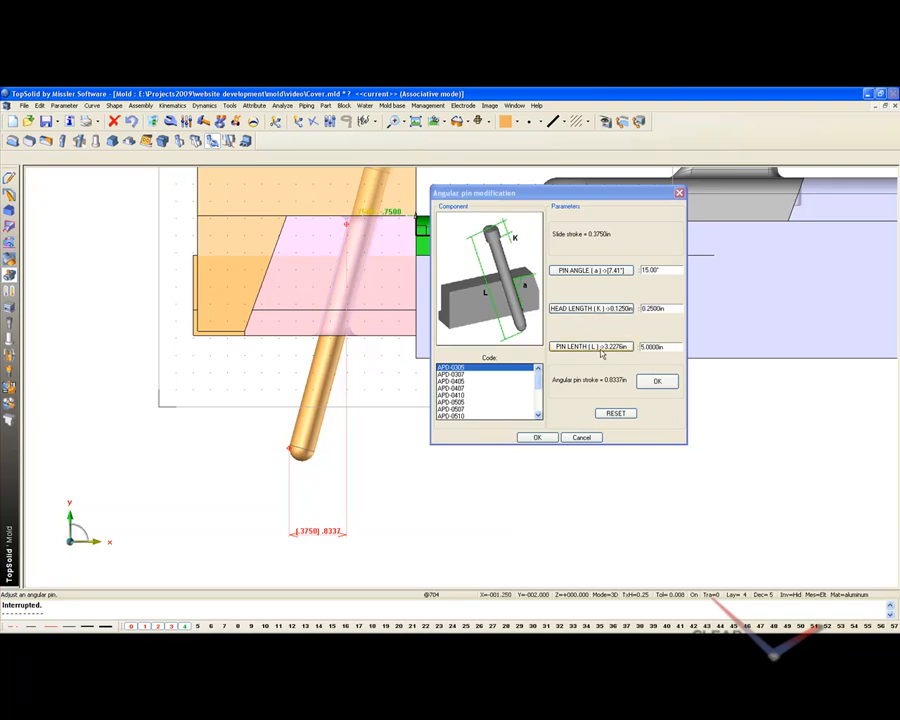
{"action": "mouse_move", "coordinate": [609, 355]}
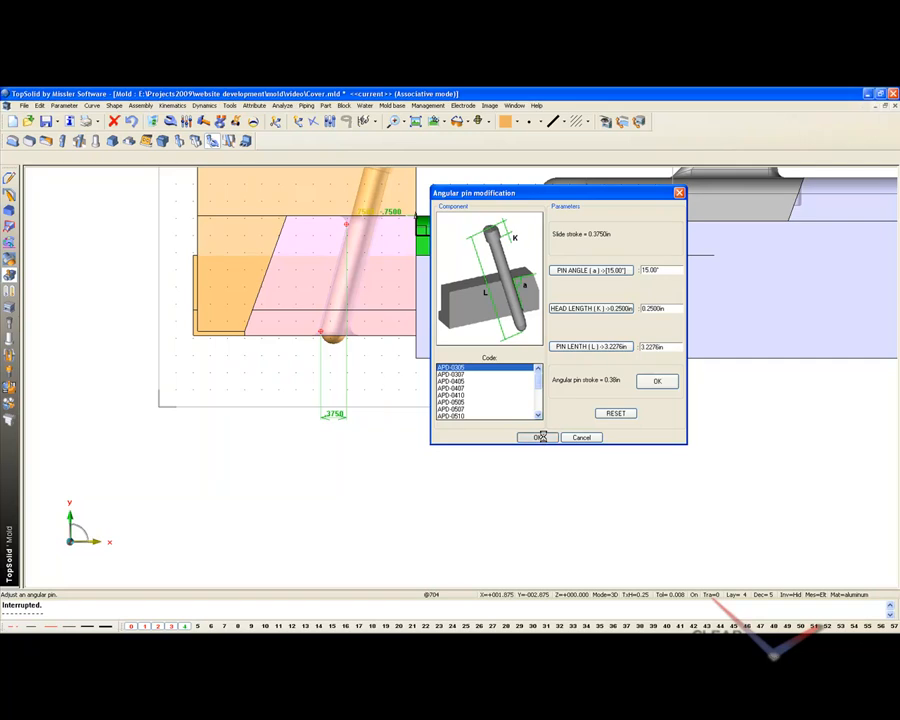
Apply a 3.2276 in pin length at 15° in Angular pin modification.
{"action": "left_click", "coordinate": [536, 437]}
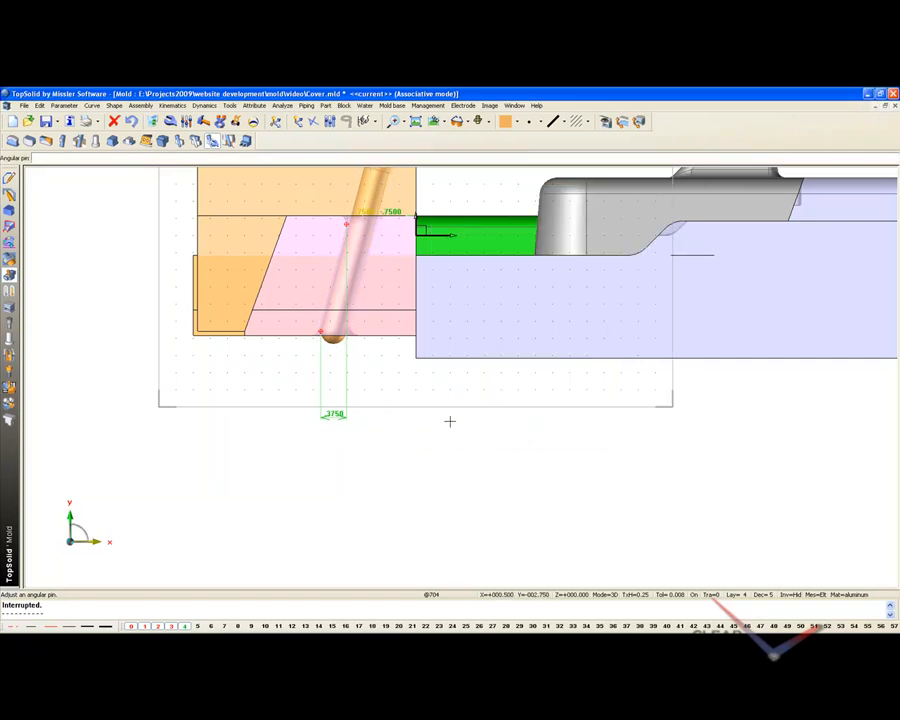